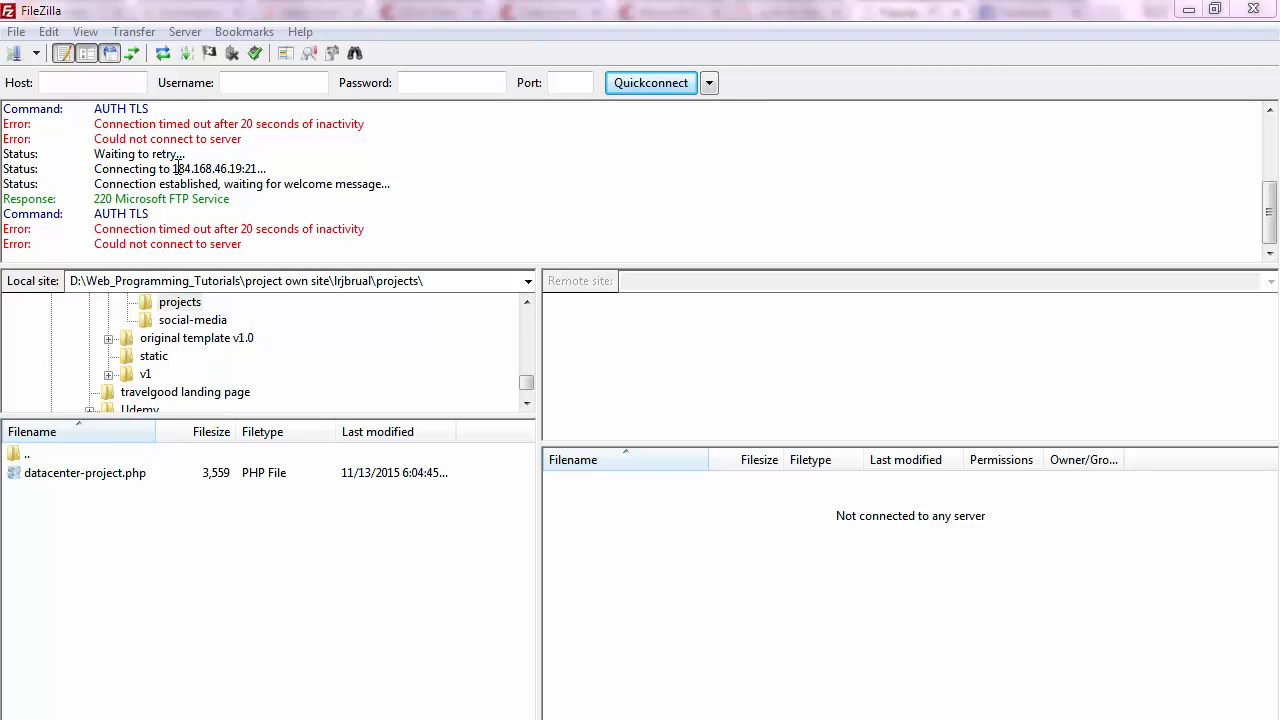
pyautogui.moveTo(306, 46)
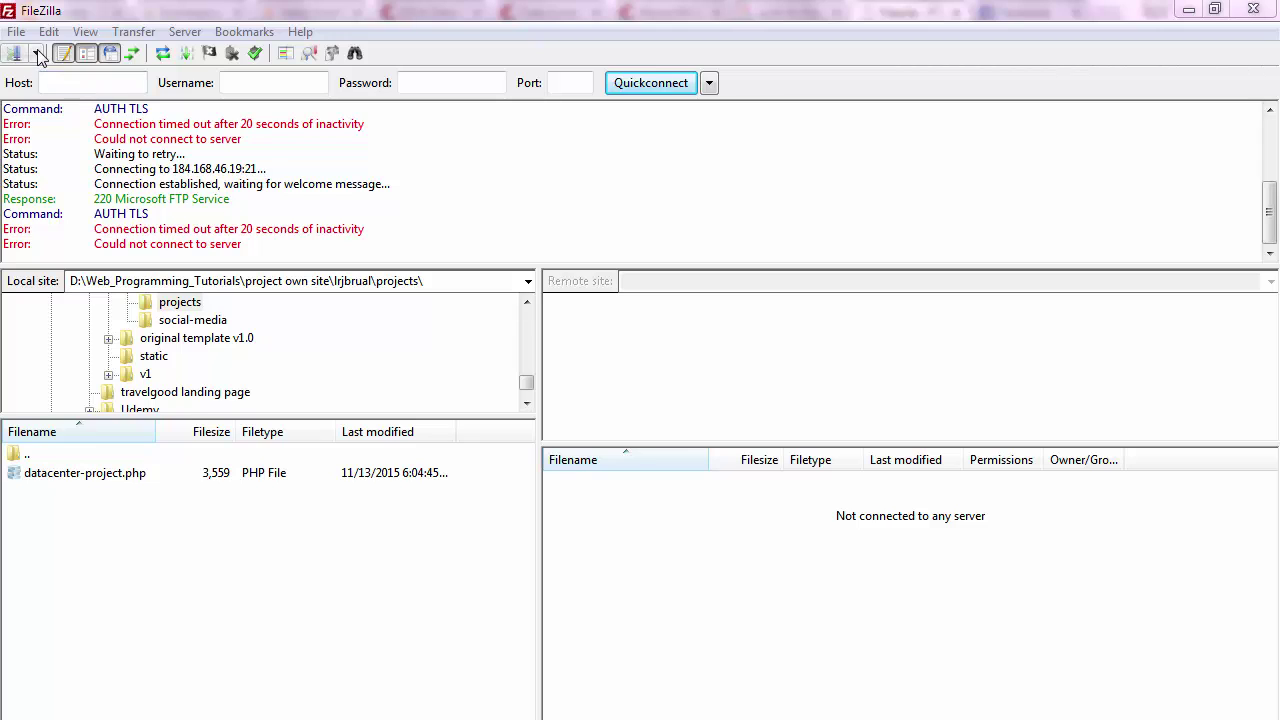
# Step: Connect to the saved 'New site' entry from the Site Manager dropdown, stalling at TLS
pyautogui.click(64, 54)
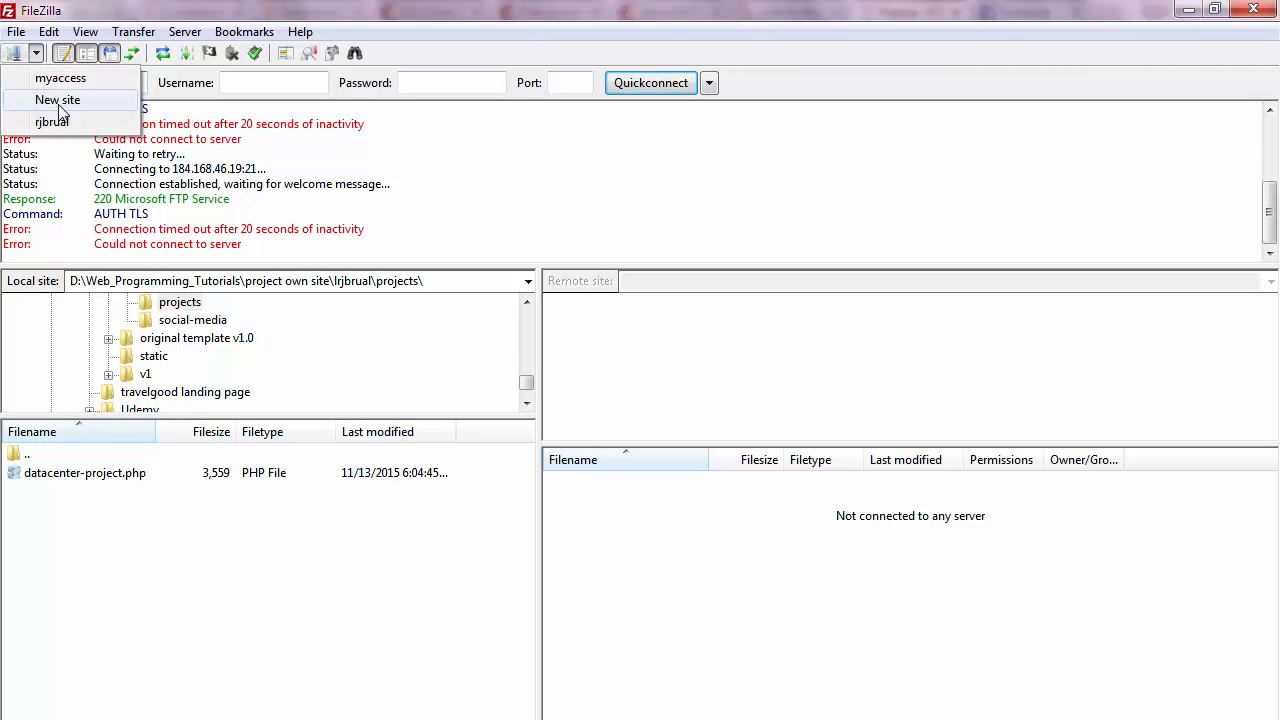
pyautogui.moveTo(220, 158)
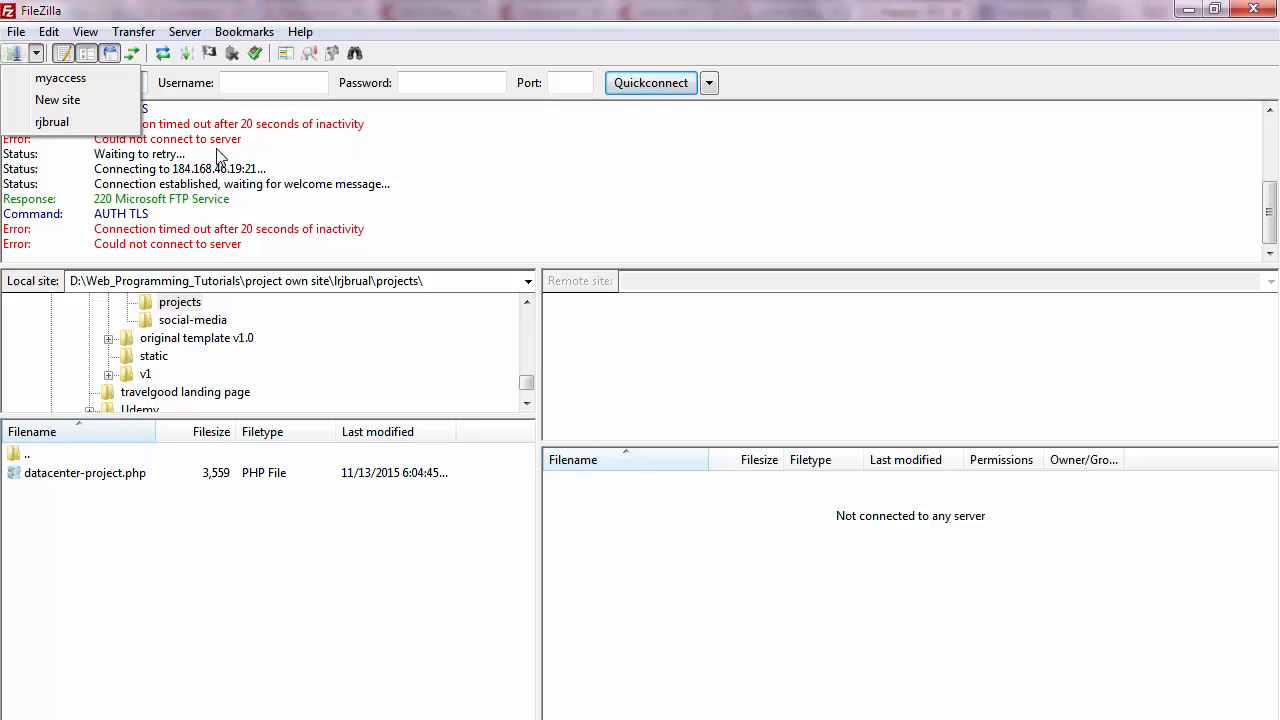
pyautogui.moveTo(155, 138)
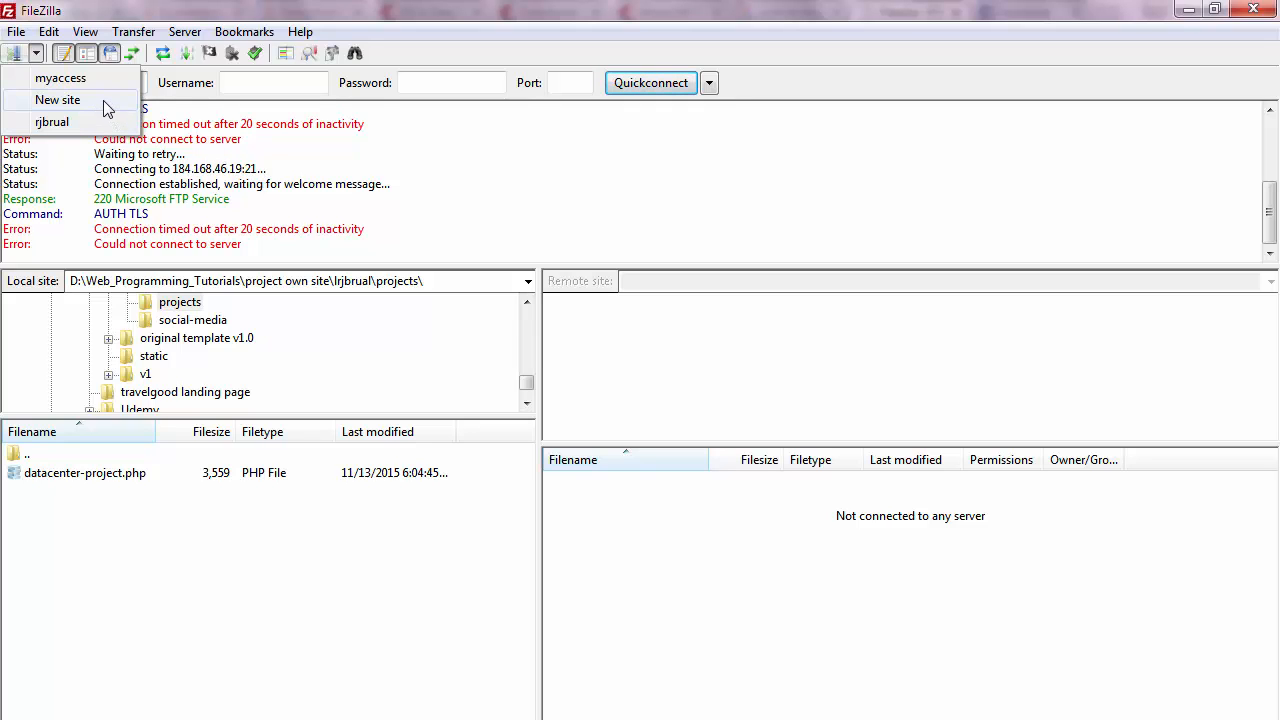
pyautogui.click(73, 99)
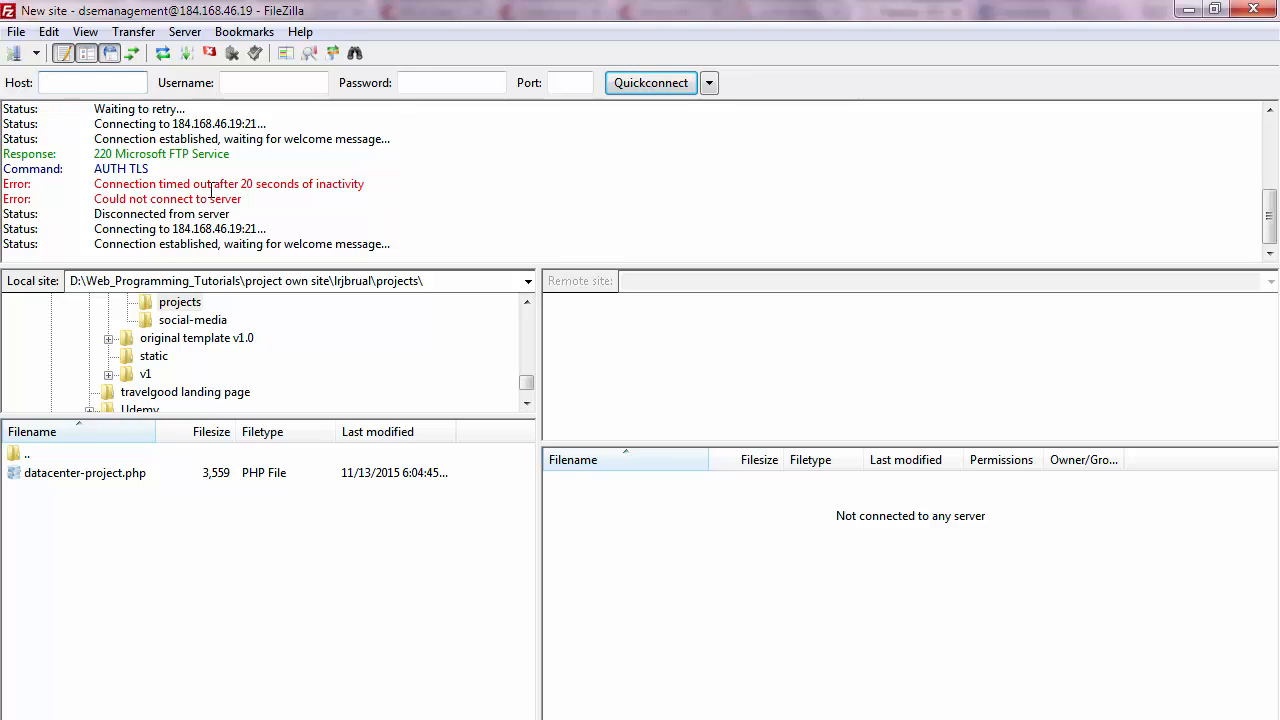
pyautogui.moveTo(813, 210)
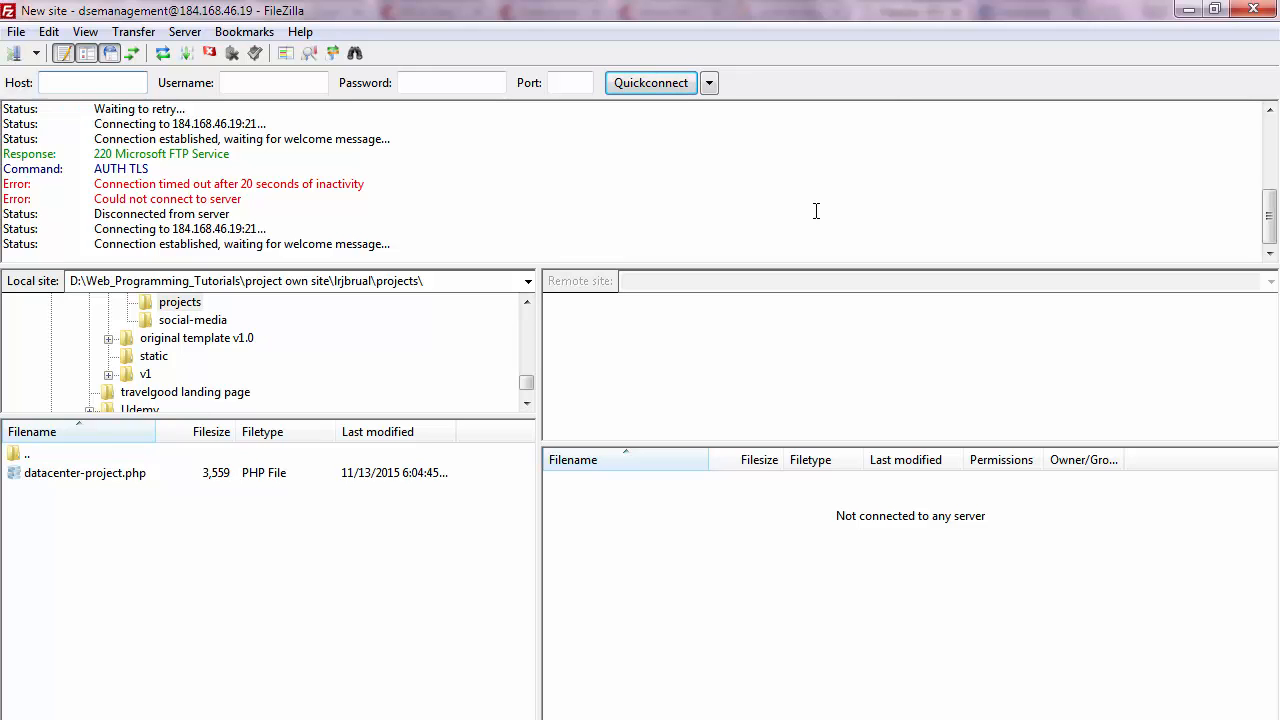
pyautogui.click(90, 82)
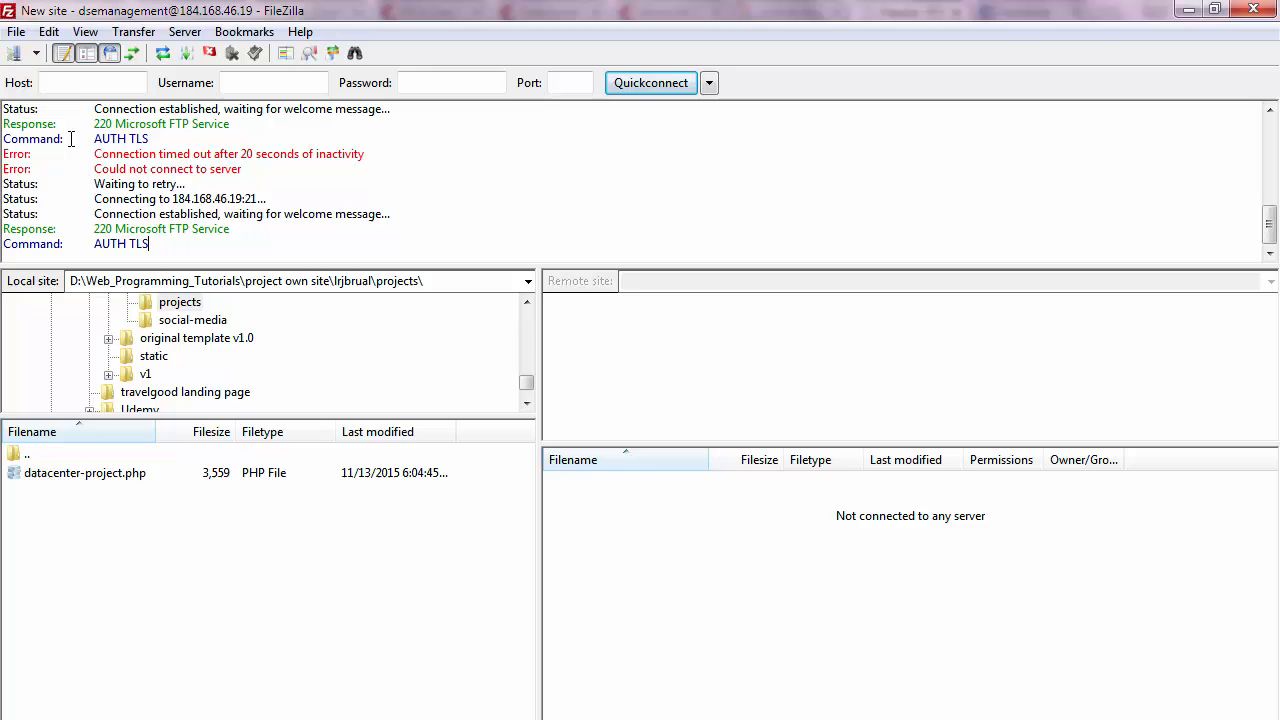
pyautogui.moveTo(20, 58)
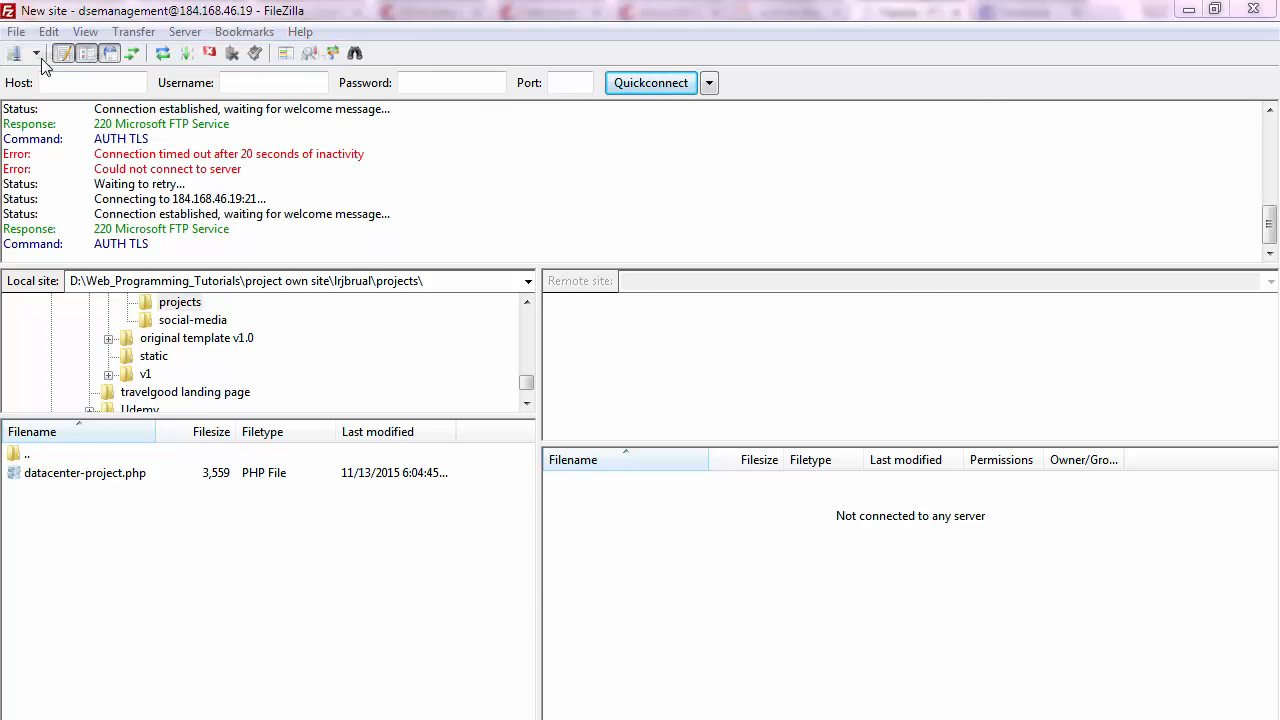
# Step: Review myaccess settings in Site Manager, leaving explicit TLS encryption unchanged, and select the password
pyautogui.click(20, 54)
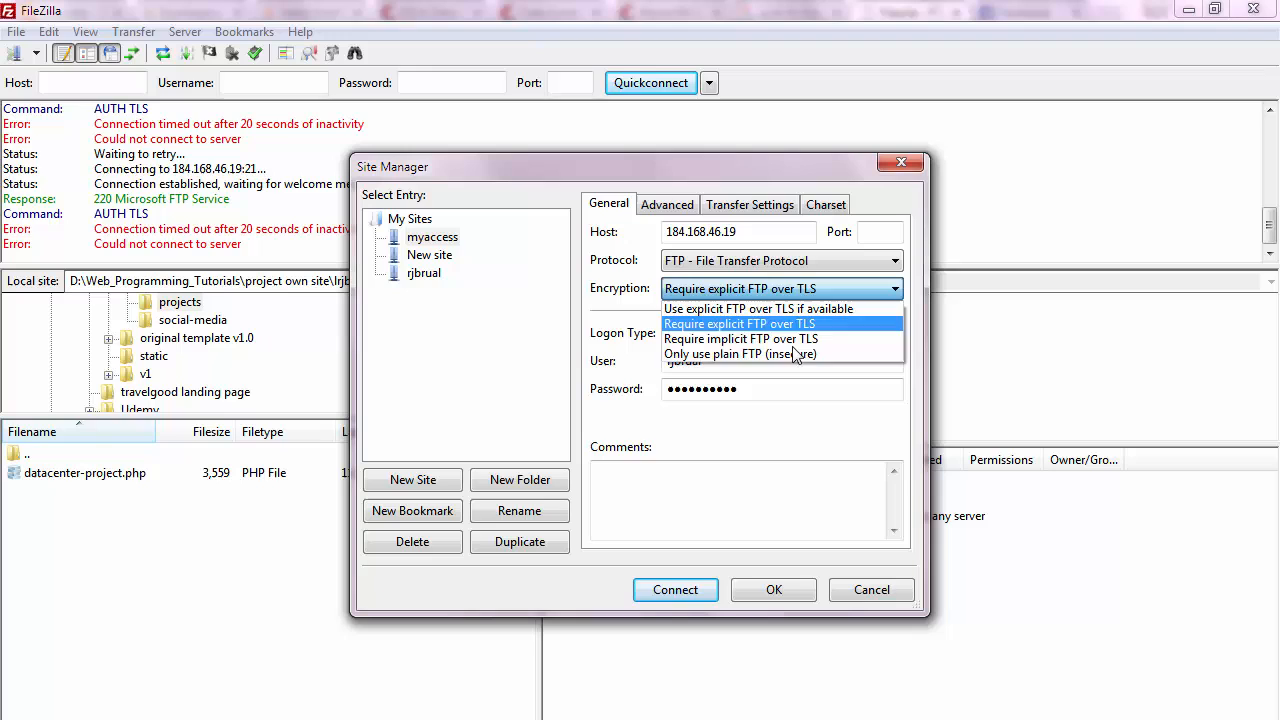
pyautogui.moveTo(785, 373)
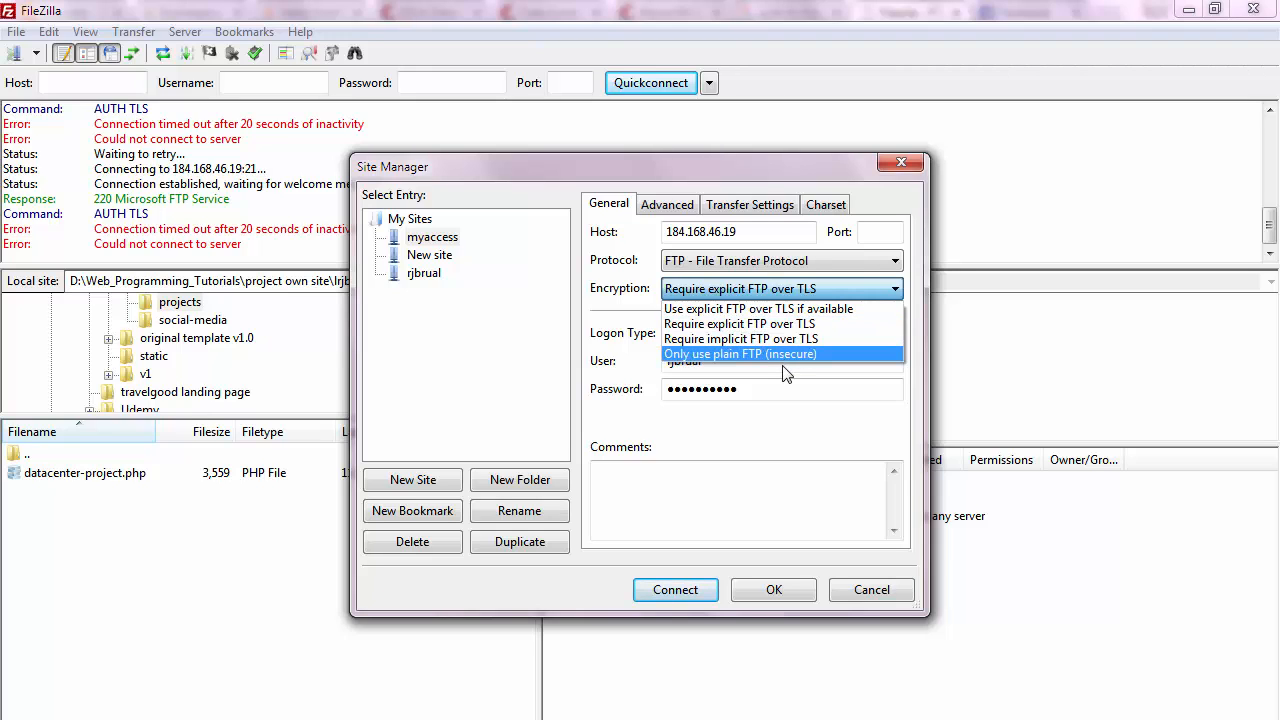
pyautogui.moveTo(782, 375)
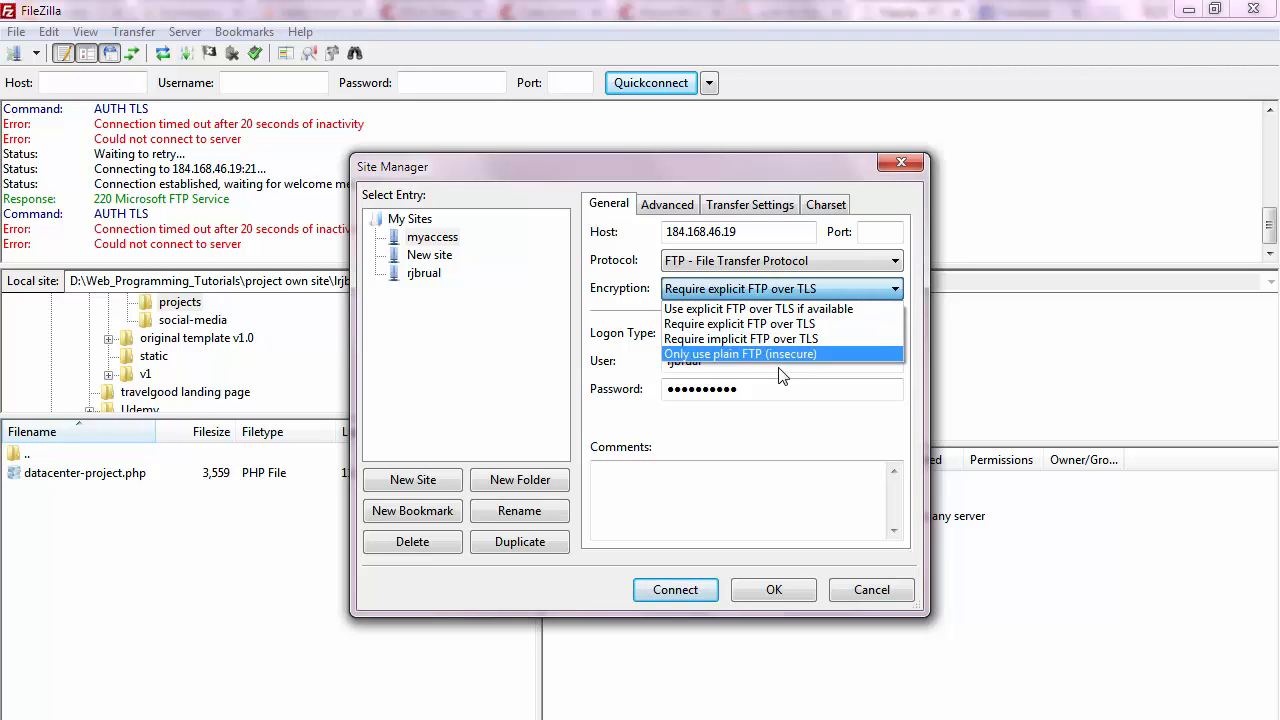
pyautogui.click(734, 323)
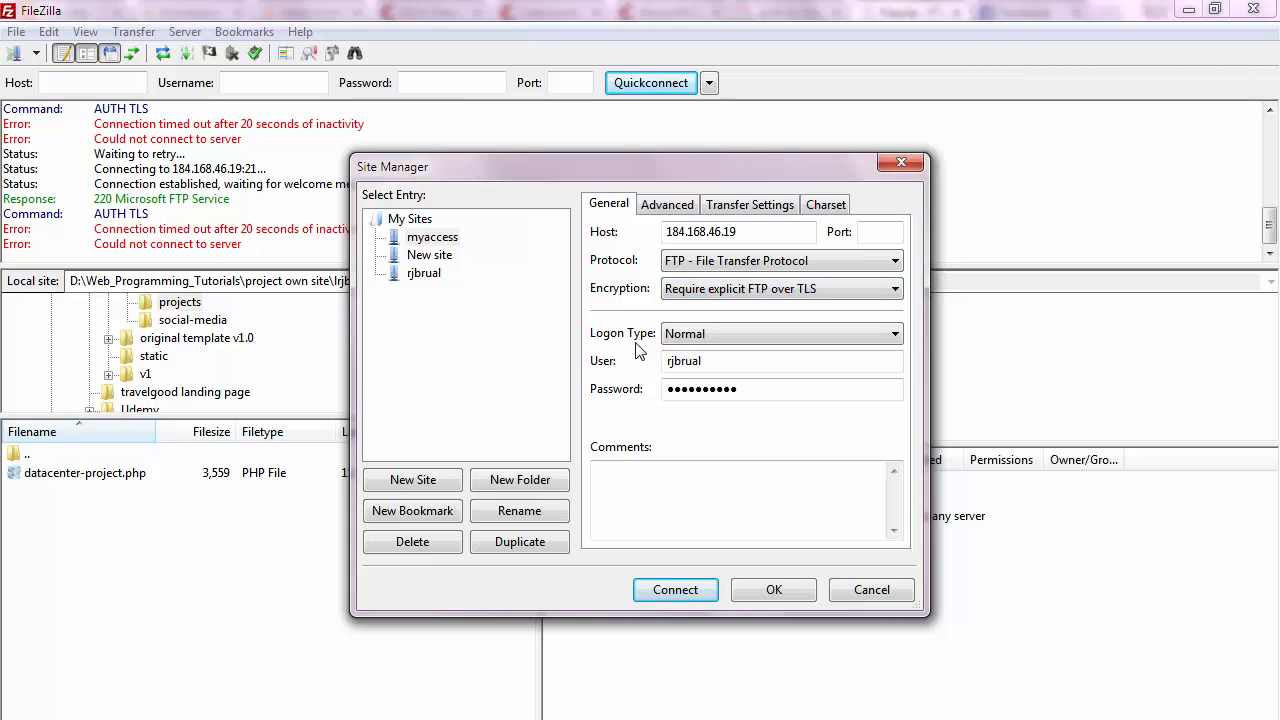
pyautogui.moveTo(645, 355)
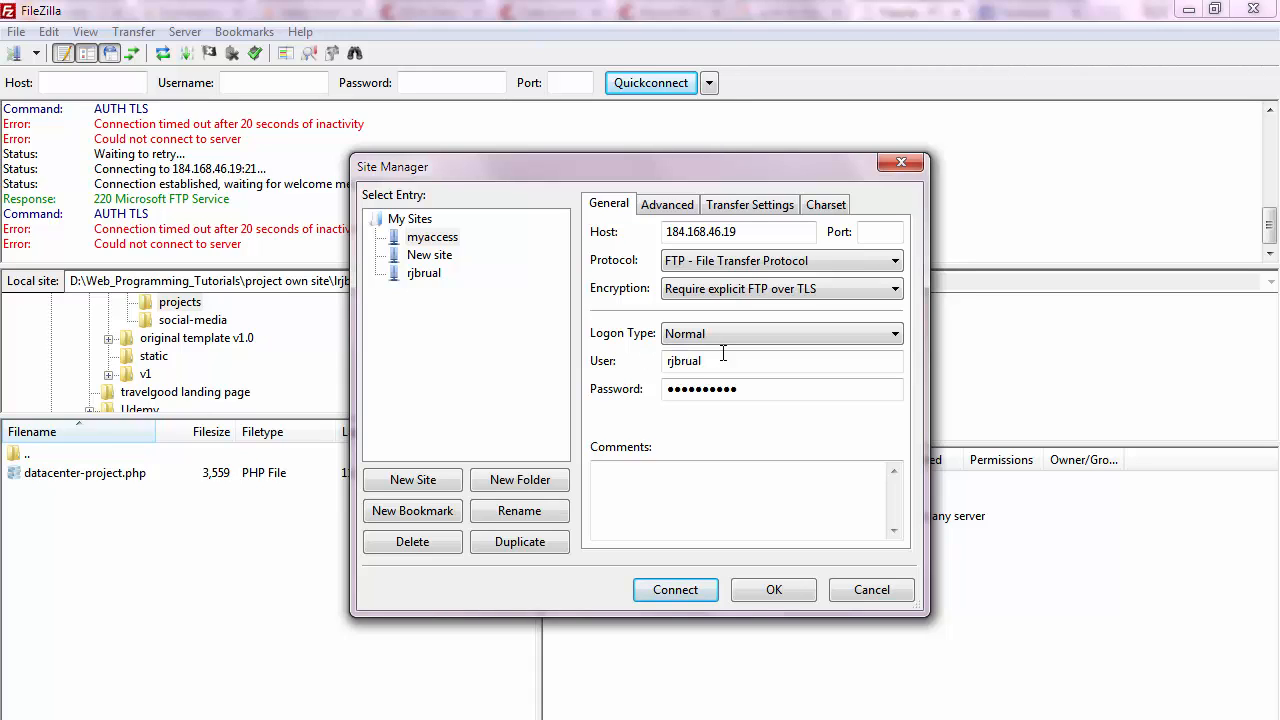
pyautogui.tripleClick(740, 389)
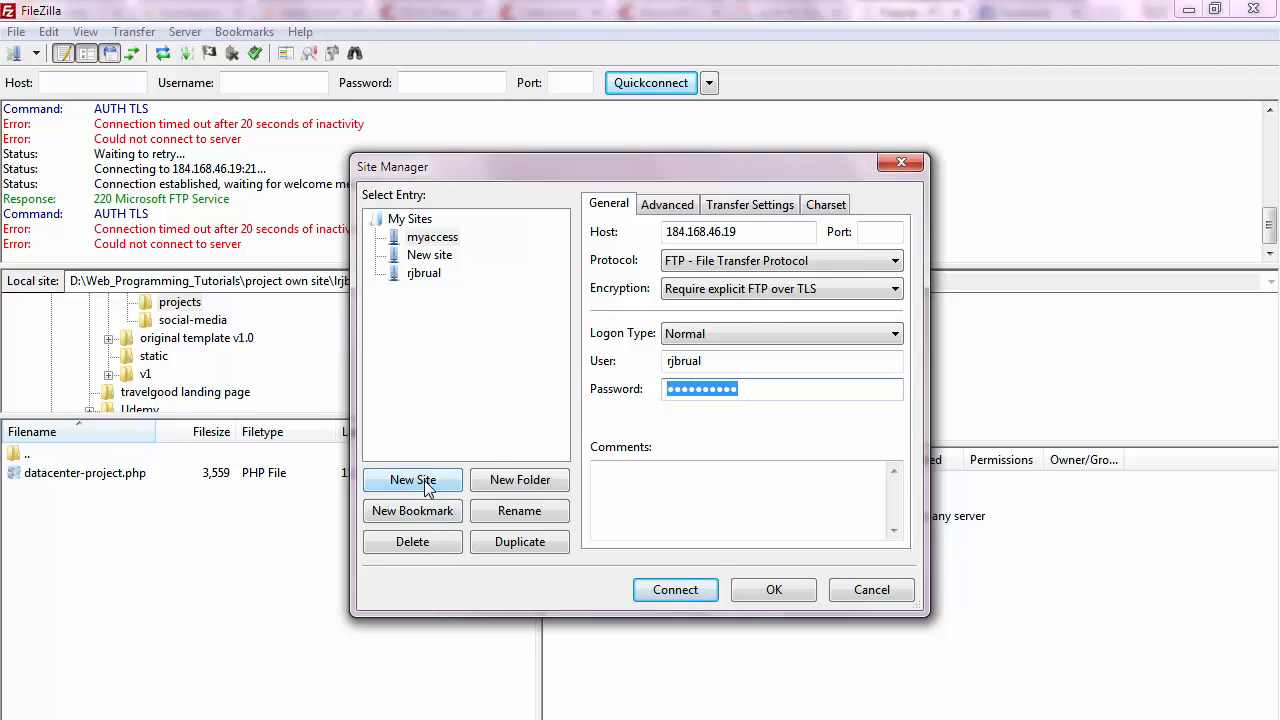
pyautogui.click(412, 480)
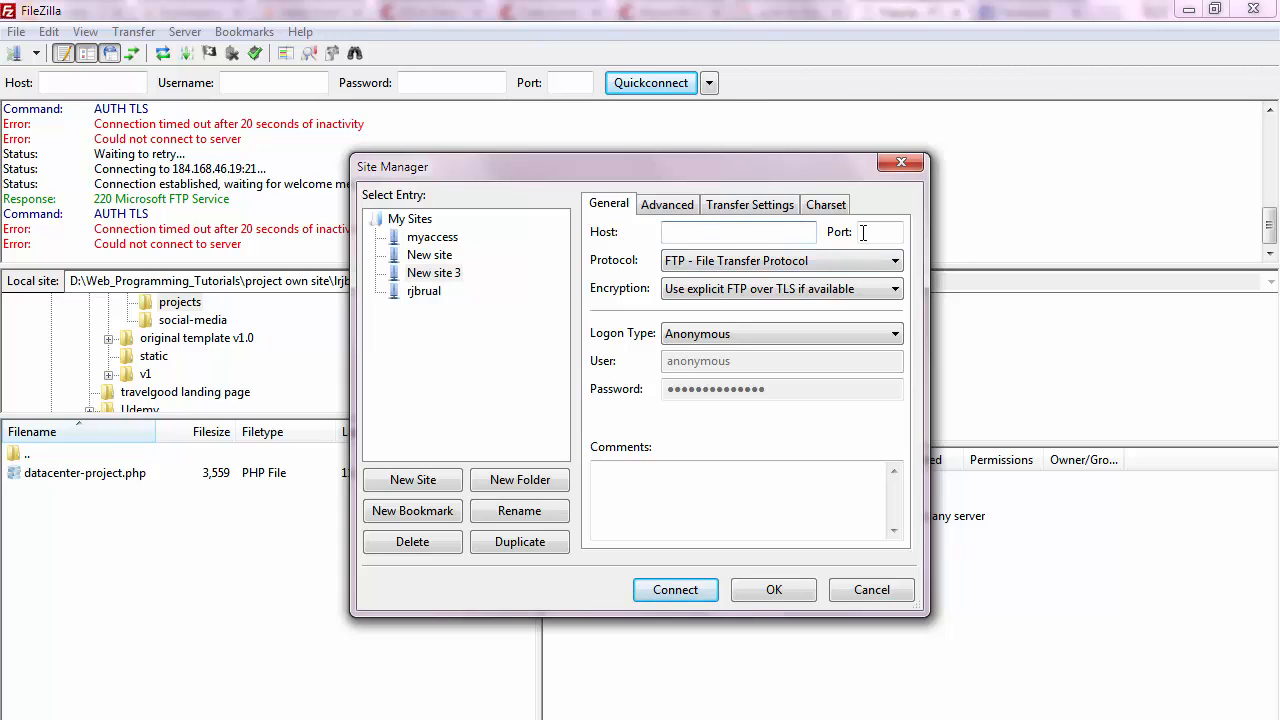
pyautogui.click(894, 289)
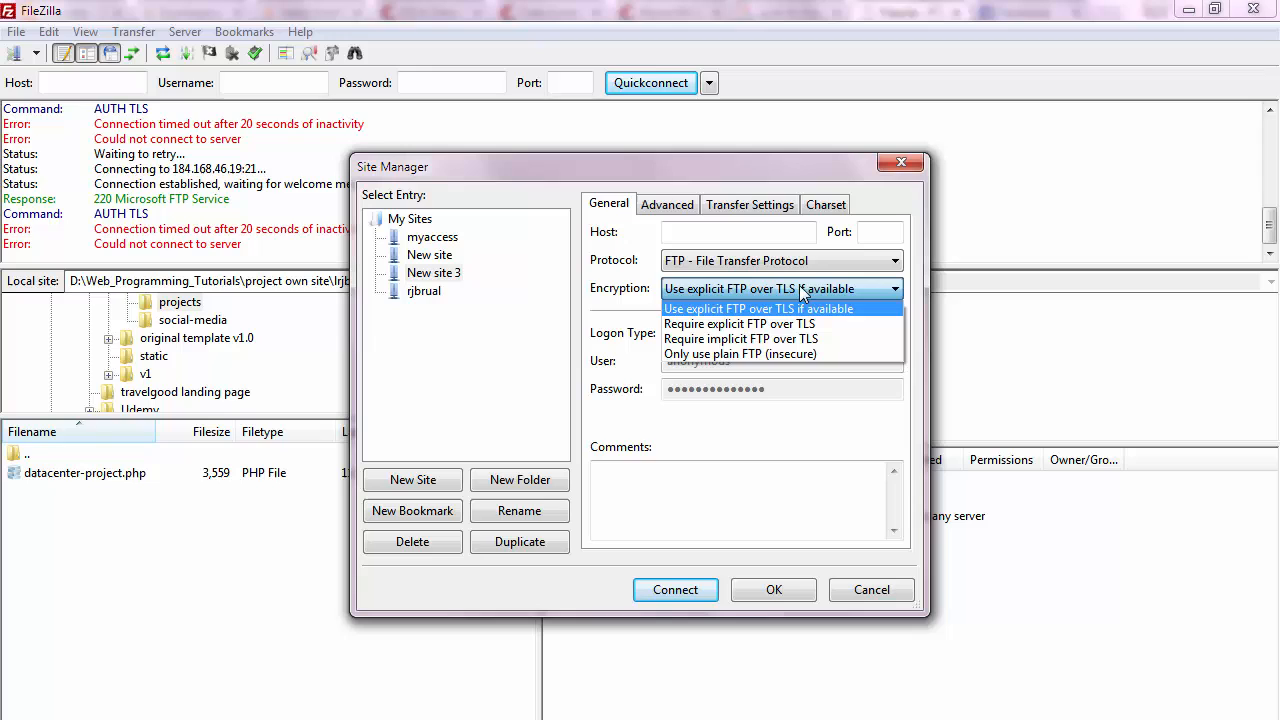
pyautogui.click(755, 308)
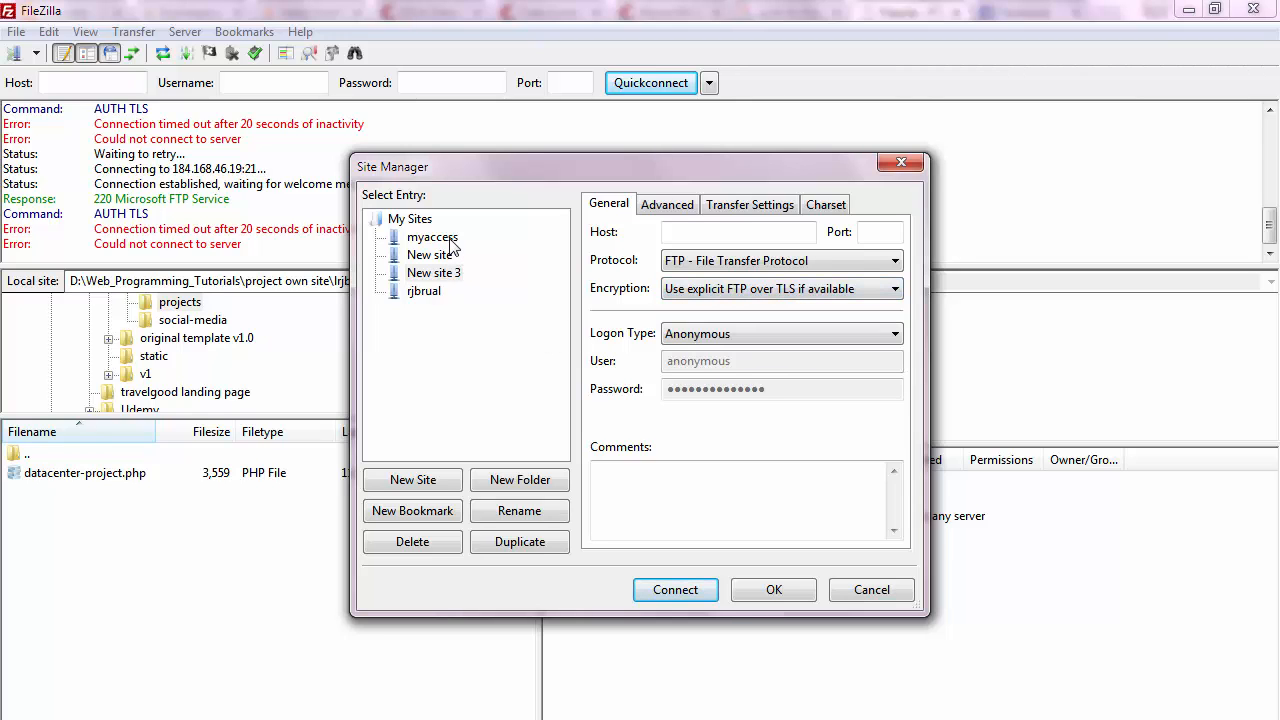
pyautogui.click(675, 589)
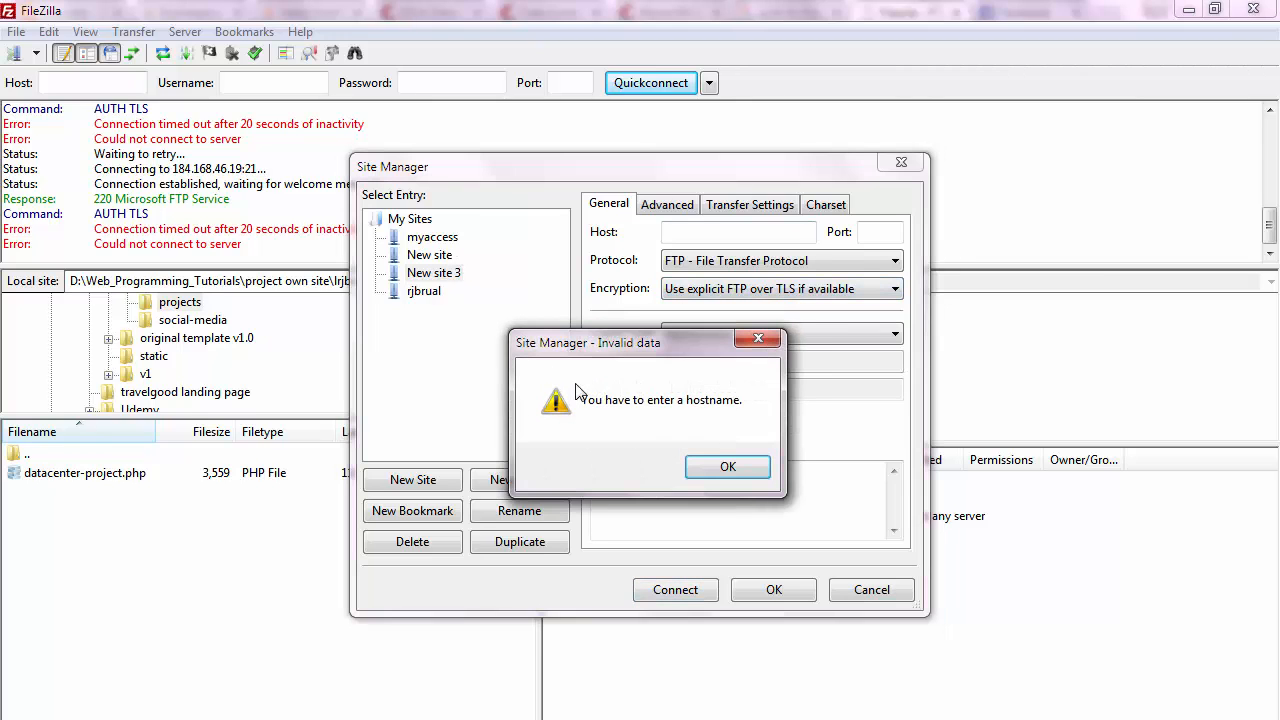
pyautogui.click(727, 467)
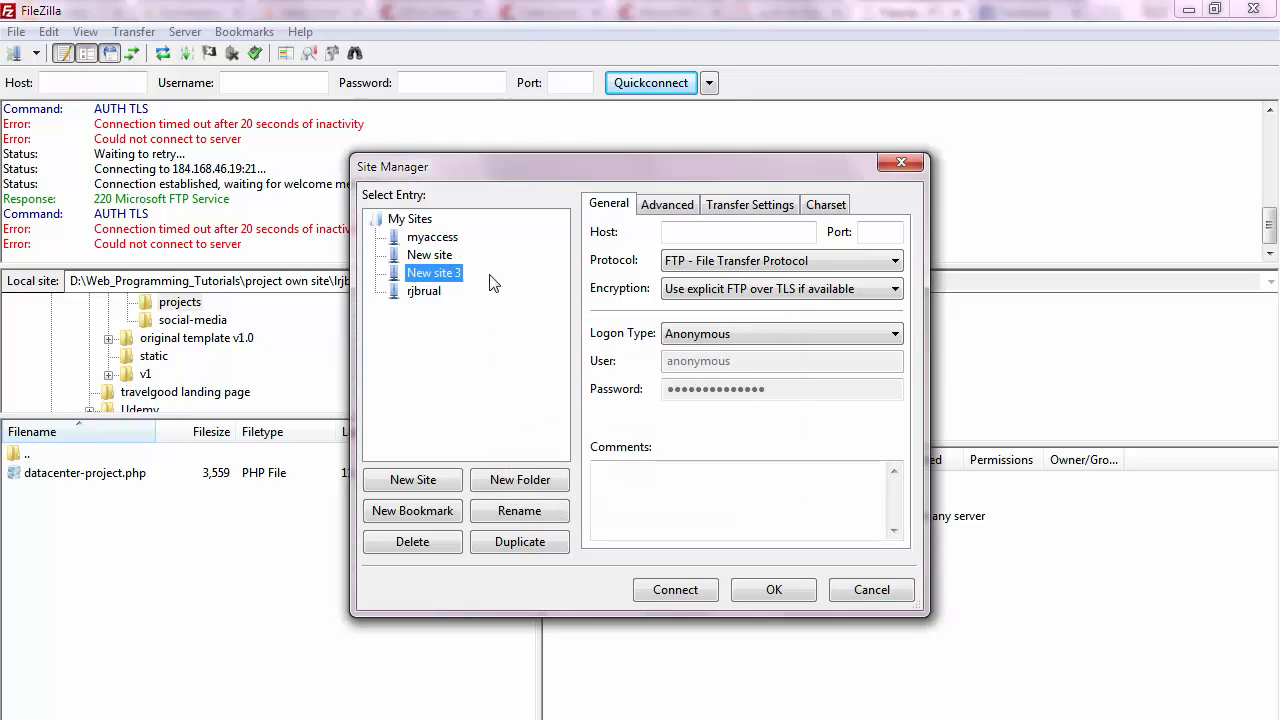
pyautogui.moveTo(487, 514)
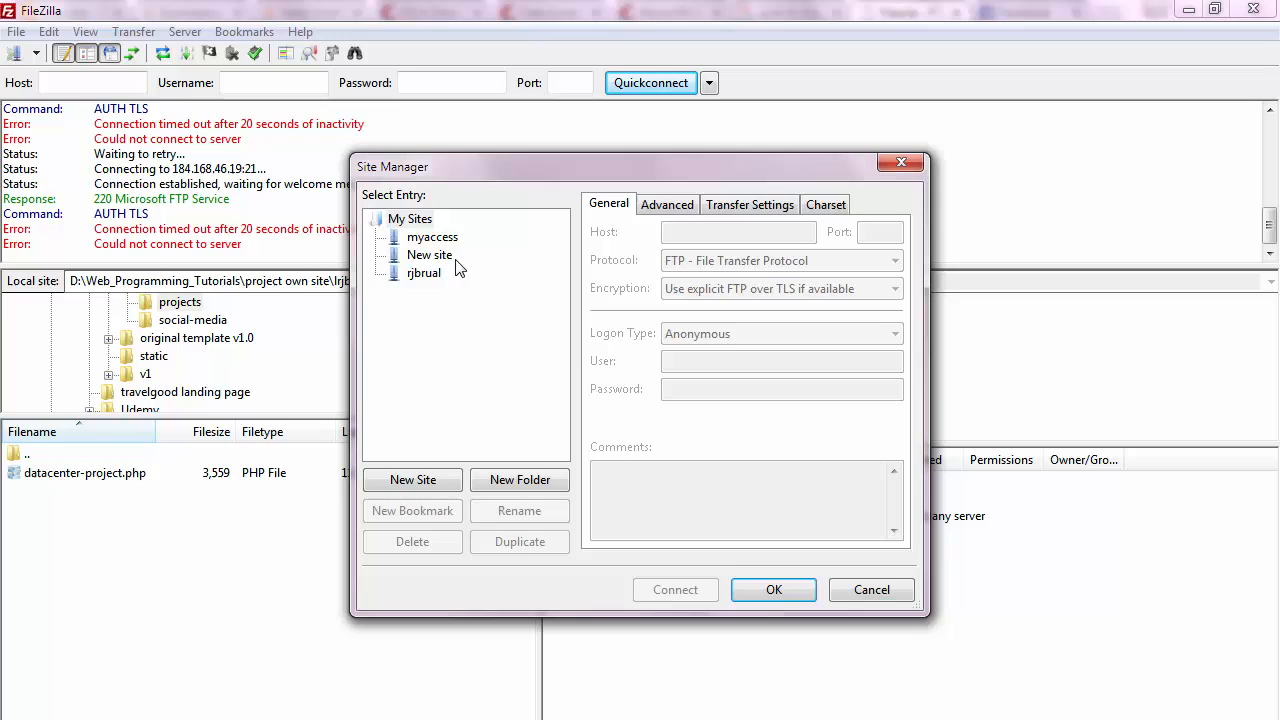
pyautogui.click(430, 237)
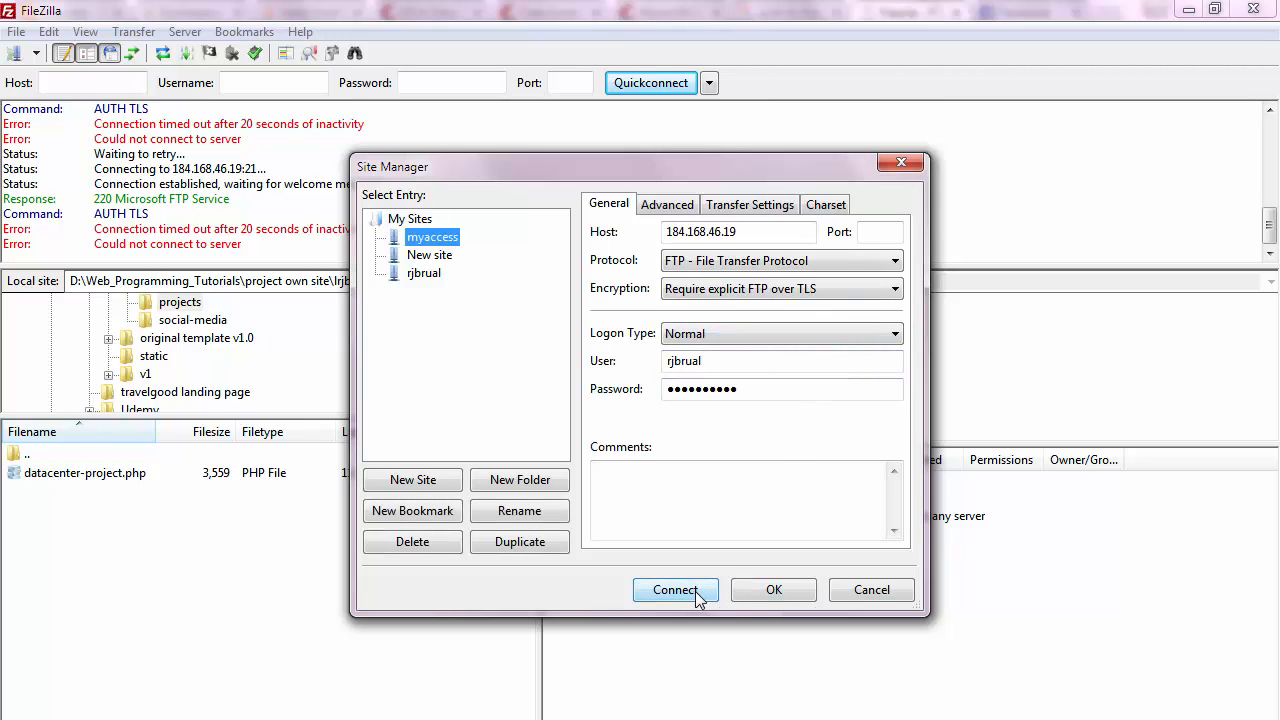
# Step: Connect to myaccess with explicit TLS, which hangs waiting for the welcome message
pyautogui.click(675, 589)
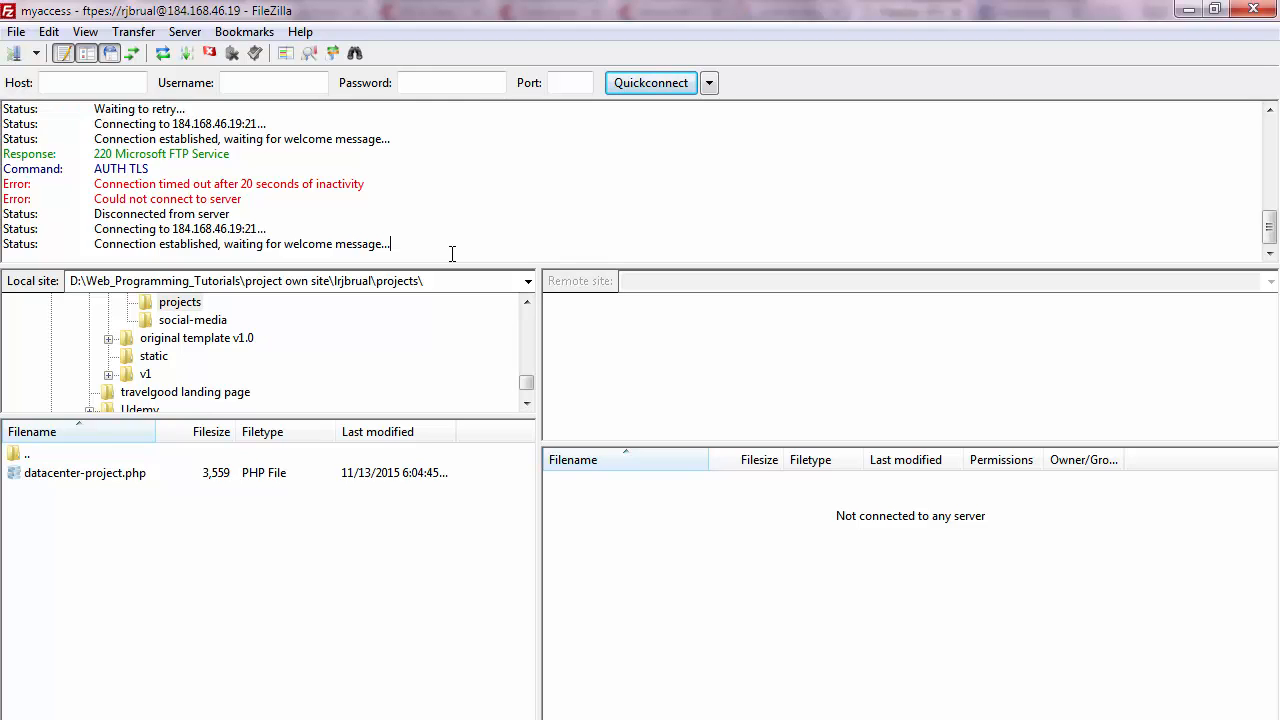
pyautogui.click(15, 34)
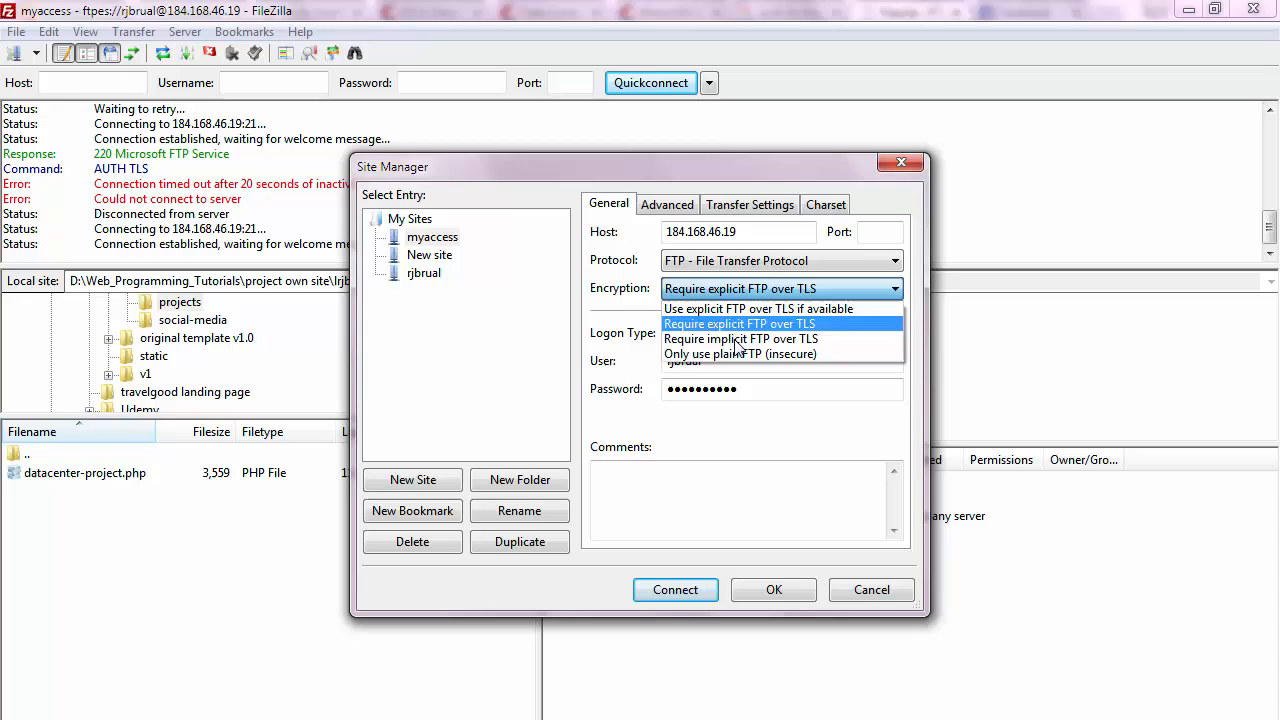
pyautogui.moveTo(695, 353)
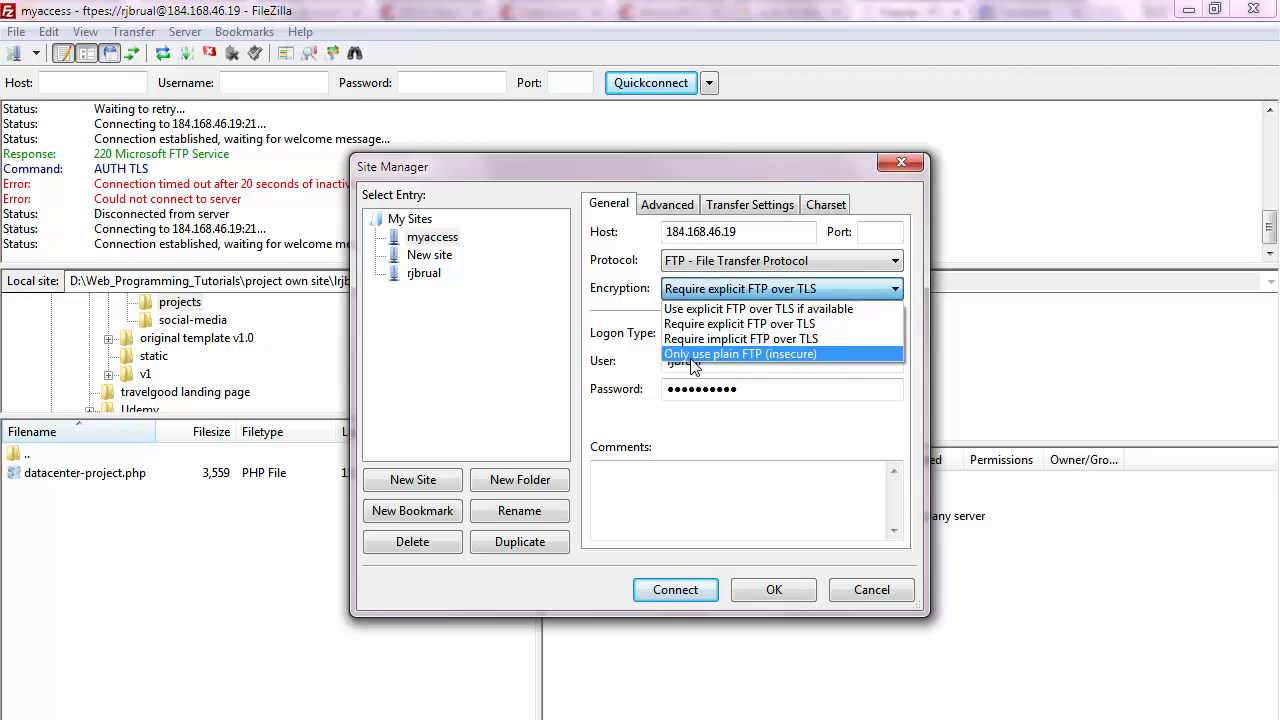
# Step: Switch myaccess to 'Only use plain FTP (insecure)' and connect in a new tab
pyautogui.click(739, 354)
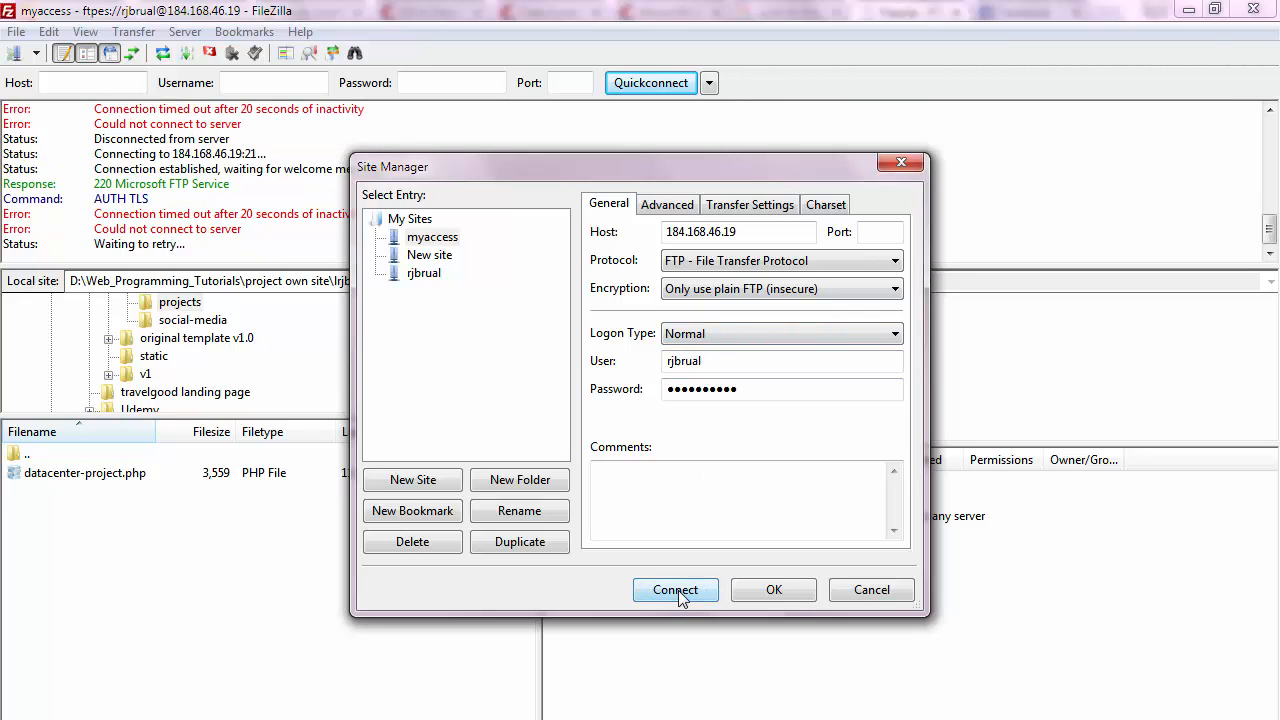
pyautogui.click(675, 590)
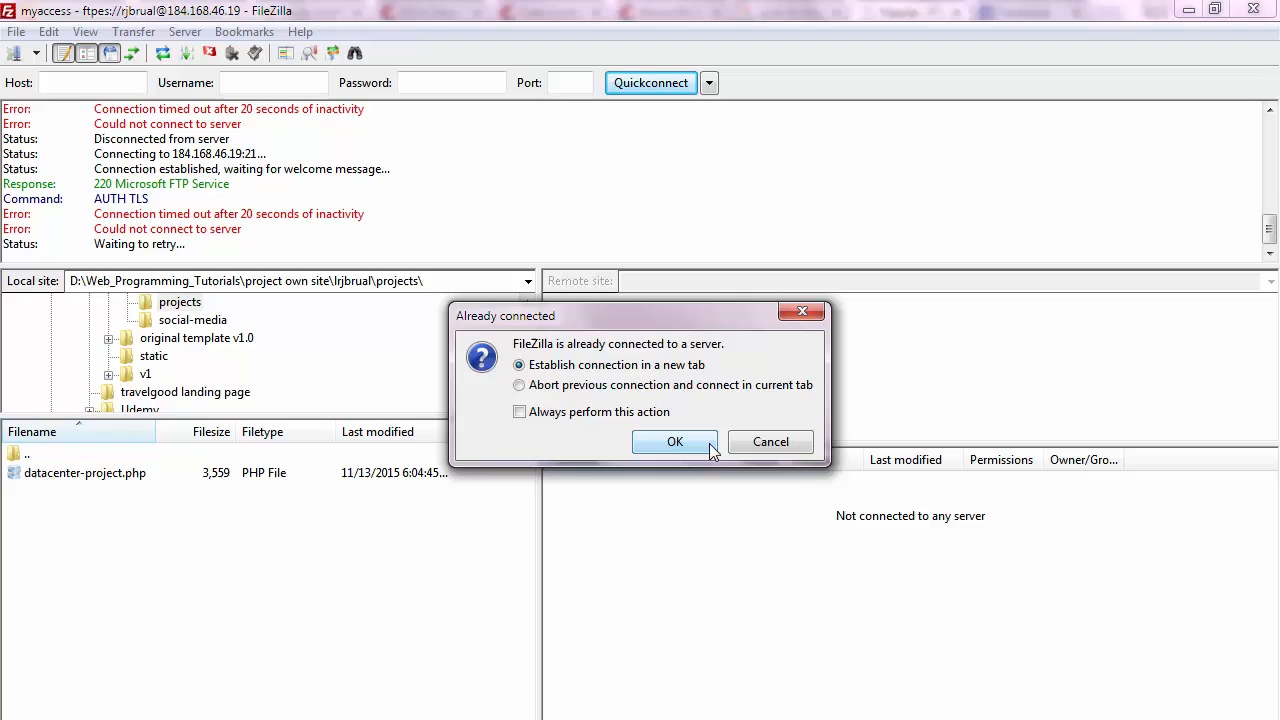
pyautogui.click(675, 441)
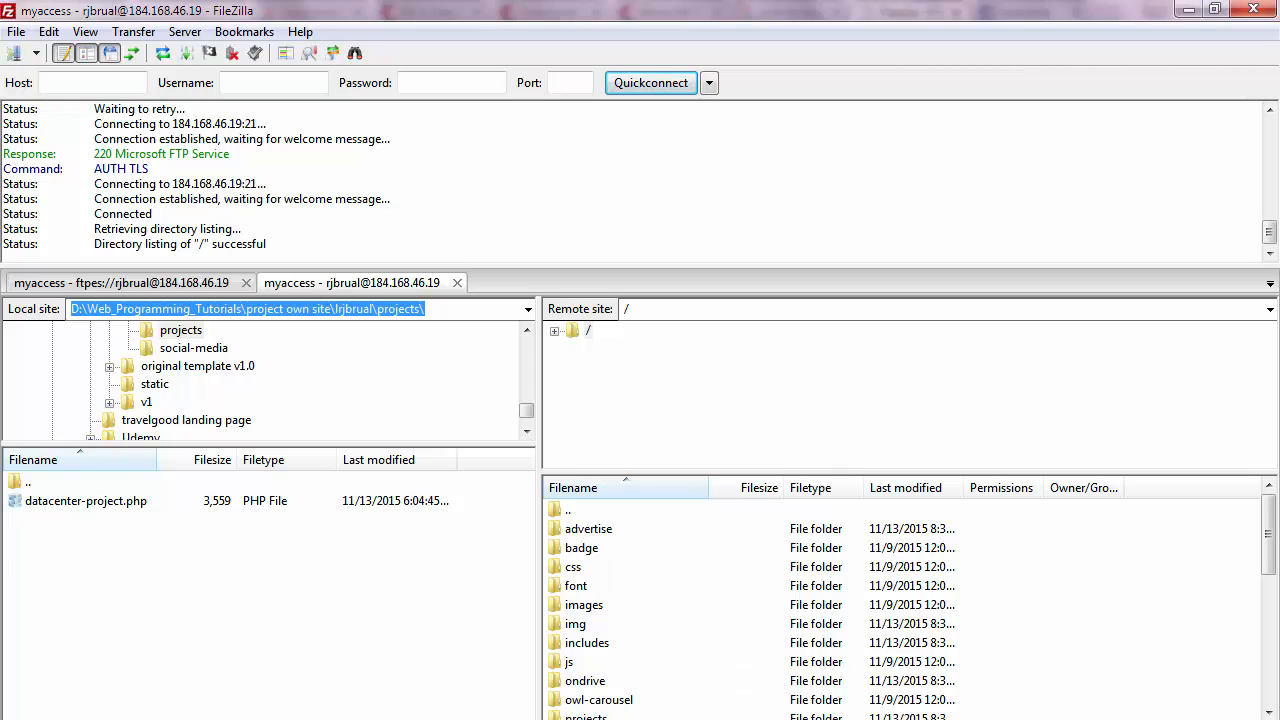
pyautogui.moveTo(633, 576)
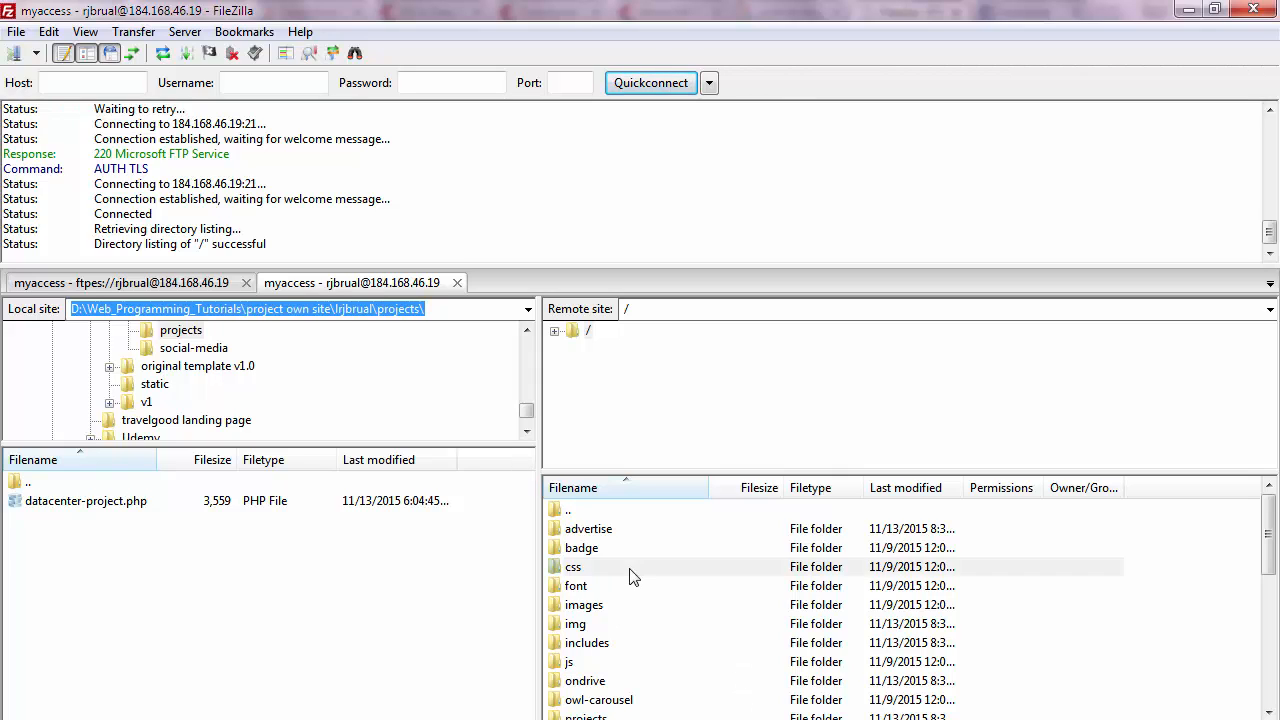
# Step: Select the css folder in the myaccess remote root listing
pyautogui.click(573, 566)
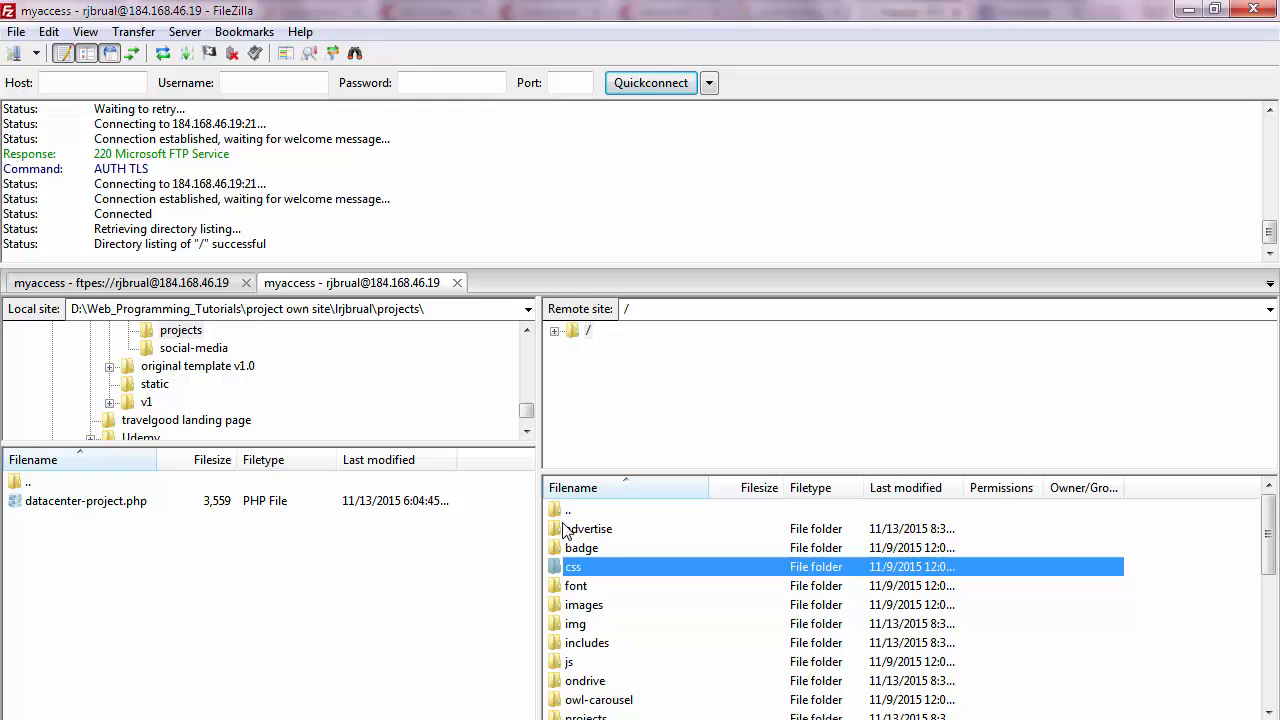